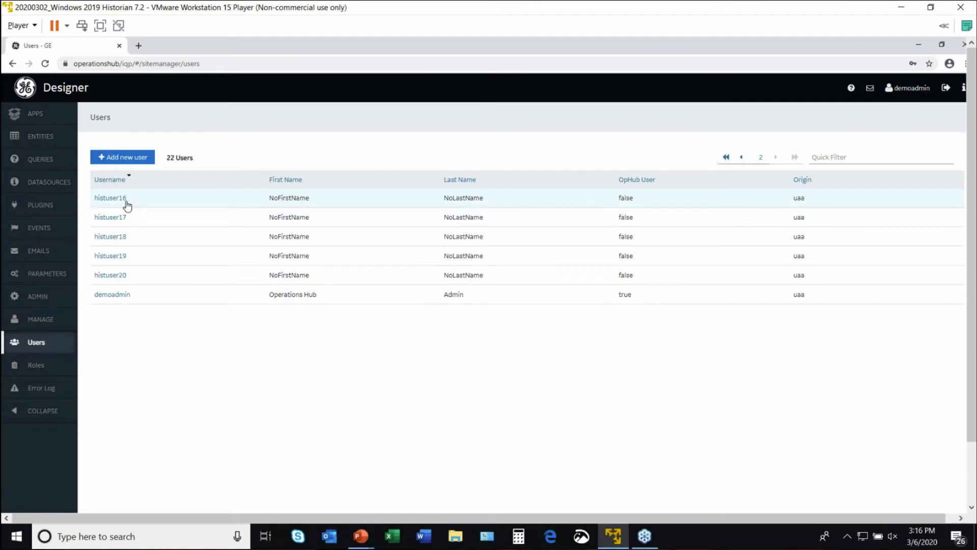
# Go to the Apps list and open the Historian Analysis app's pages.
pyautogui.click(34, 113)
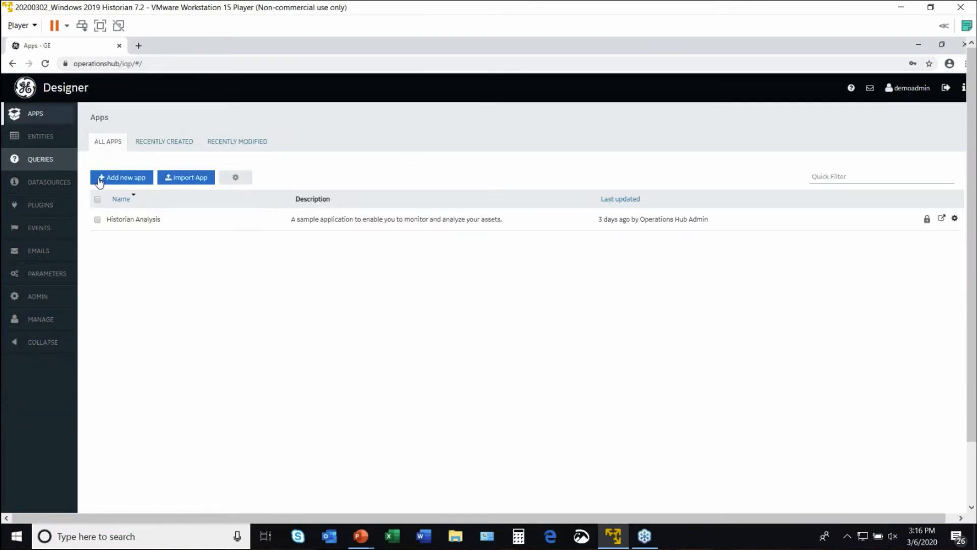
pyautogui.click(132, 219)
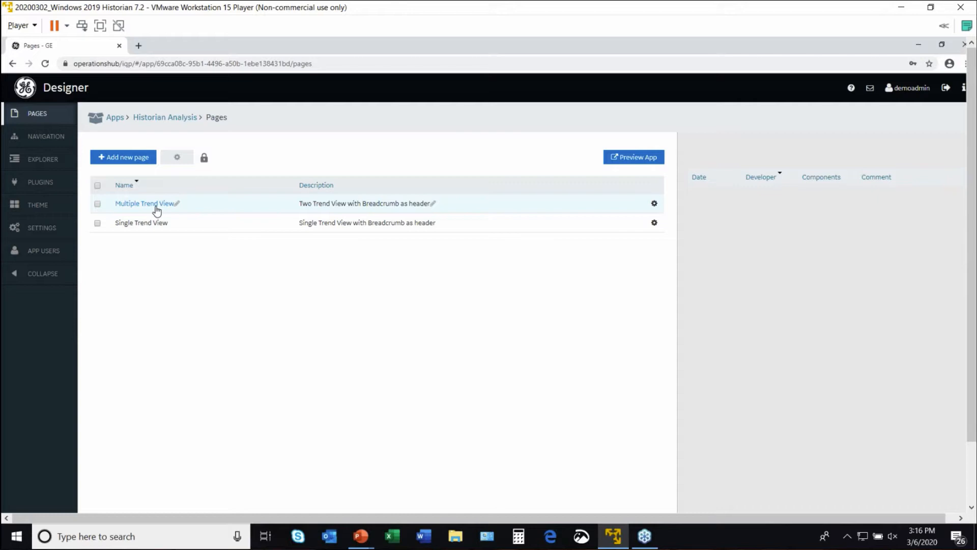
pyautogui.moveTo(196, 265)
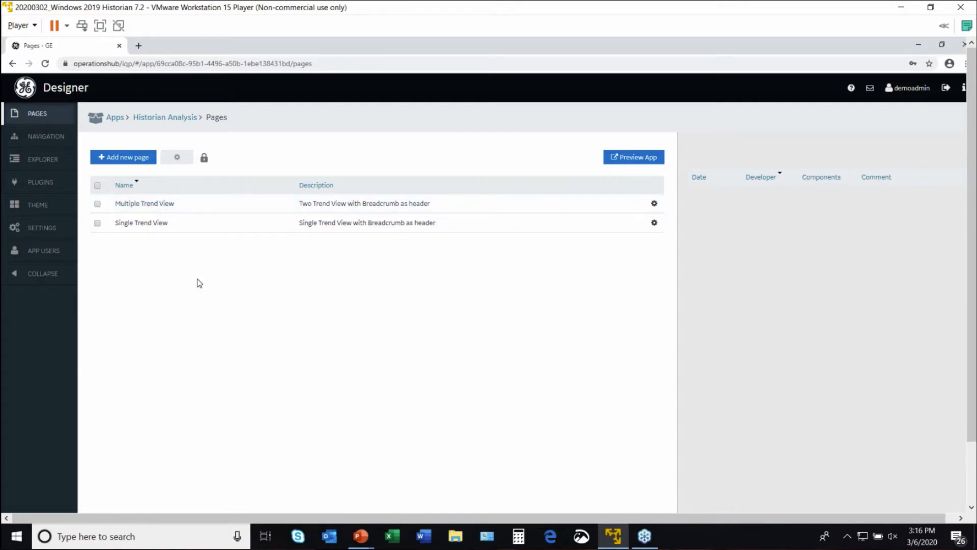
pyautogui.moveTo(181, 265)
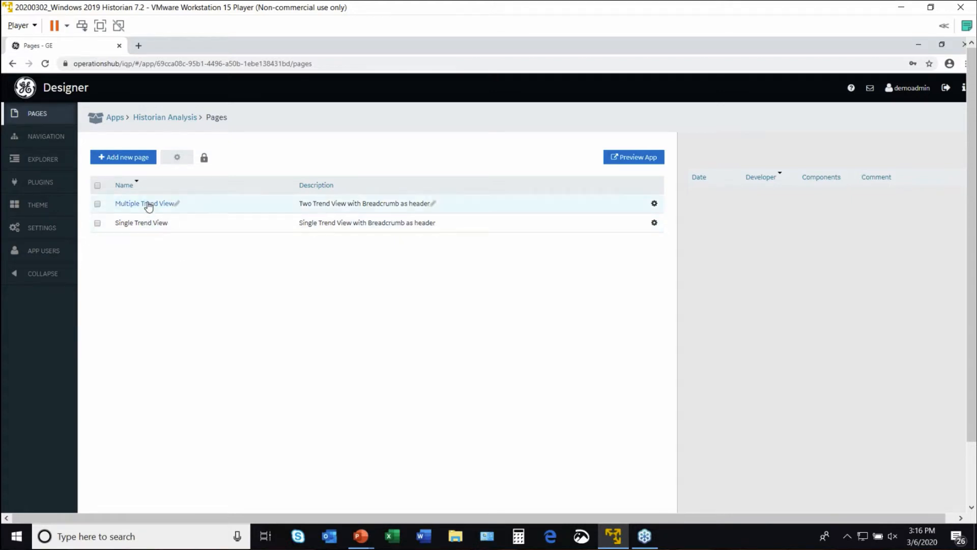
# Open the Multiple Trend View page in the drag-and-drop page editor.
pyautogui.click(143, 203)
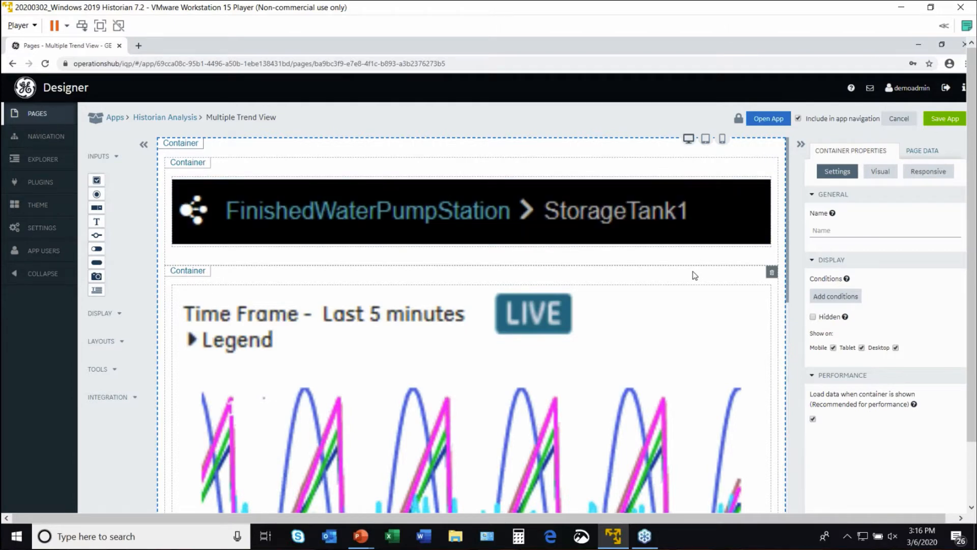
pyautogui.moveTo(654, 193)
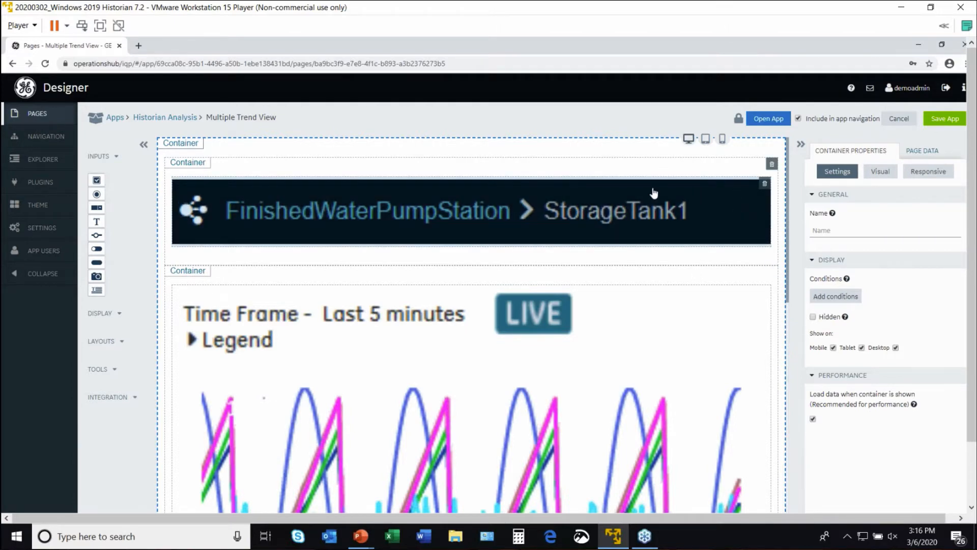
pyautogui.moveTo(426, 246)
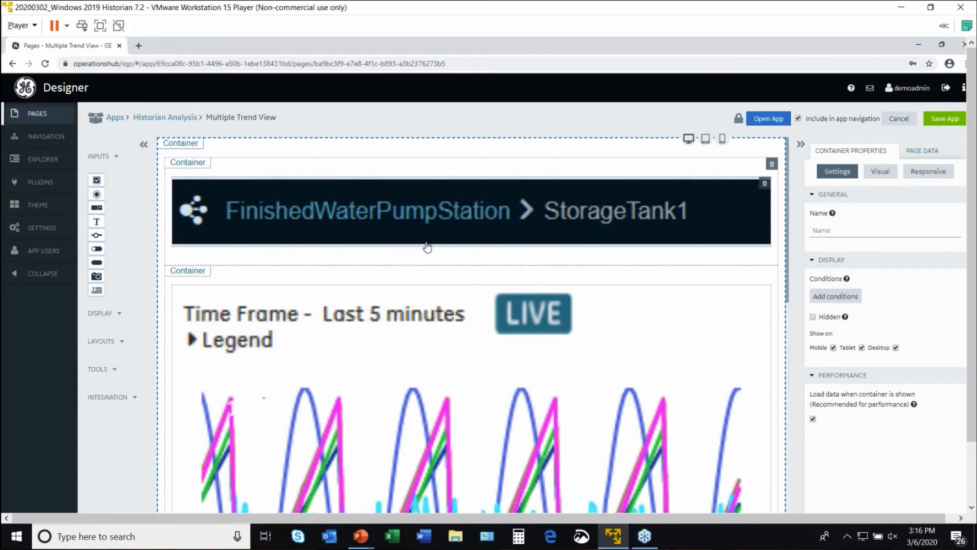
pyautogui.moveTo(192, 214)
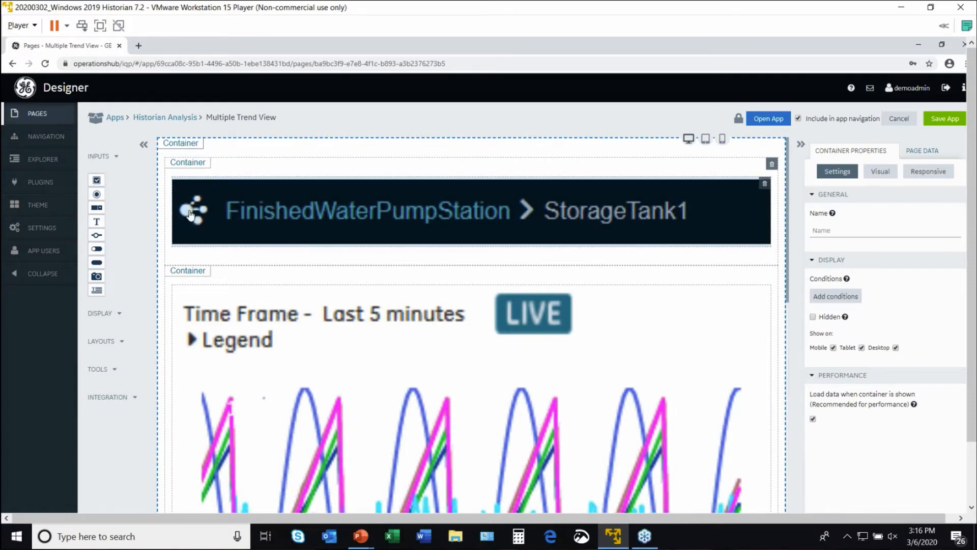
pyautogui.moveTo(249, 194)
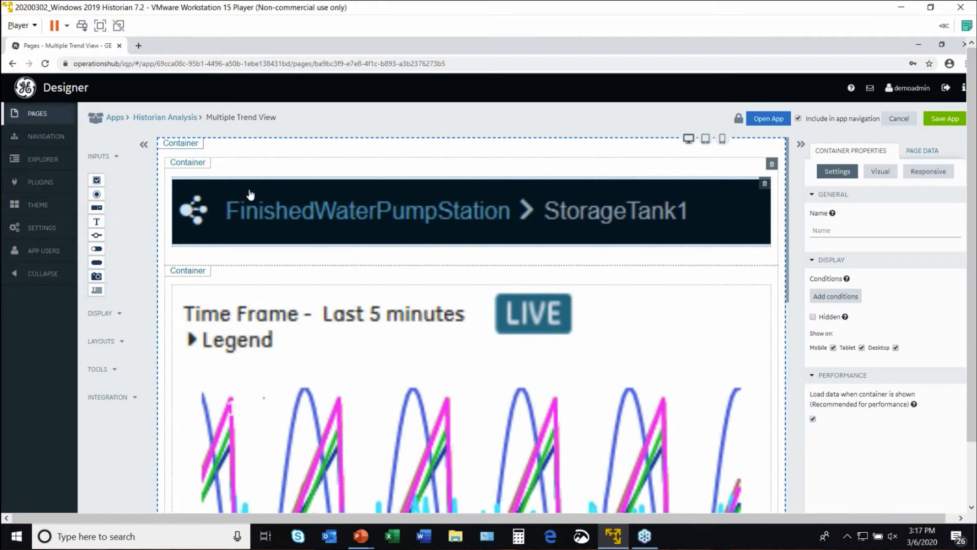
pyautogui.moveTo(124, 190)
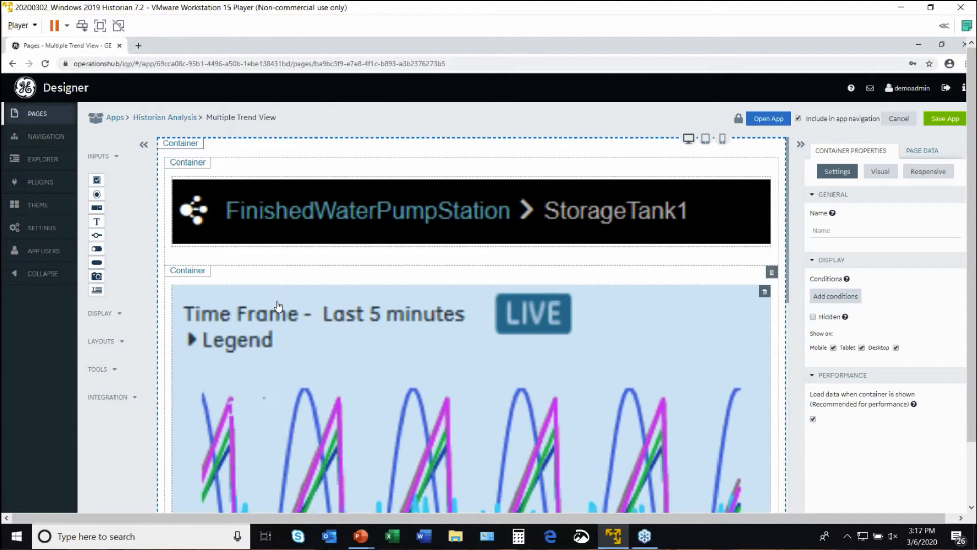
pyautogui.scroll(-3)
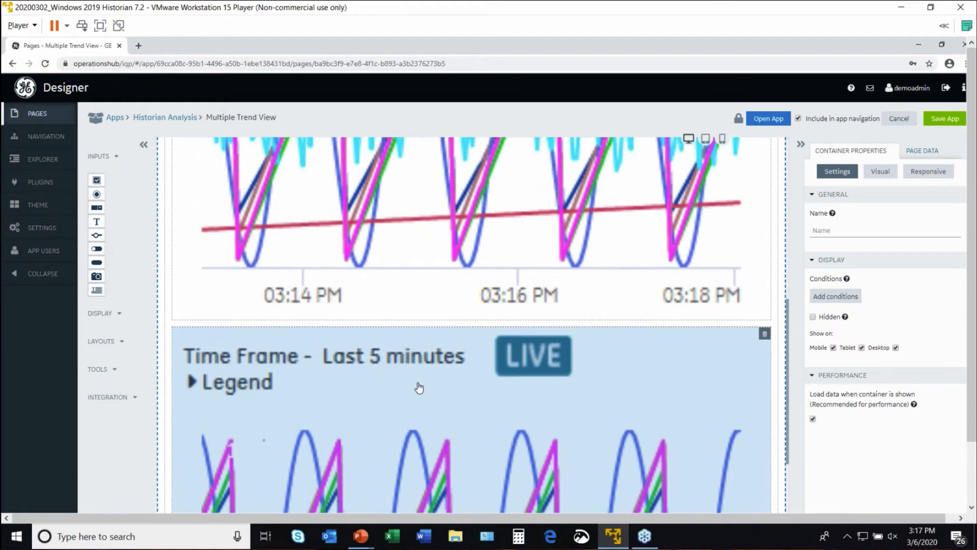
pyautogui.scroll(-3)
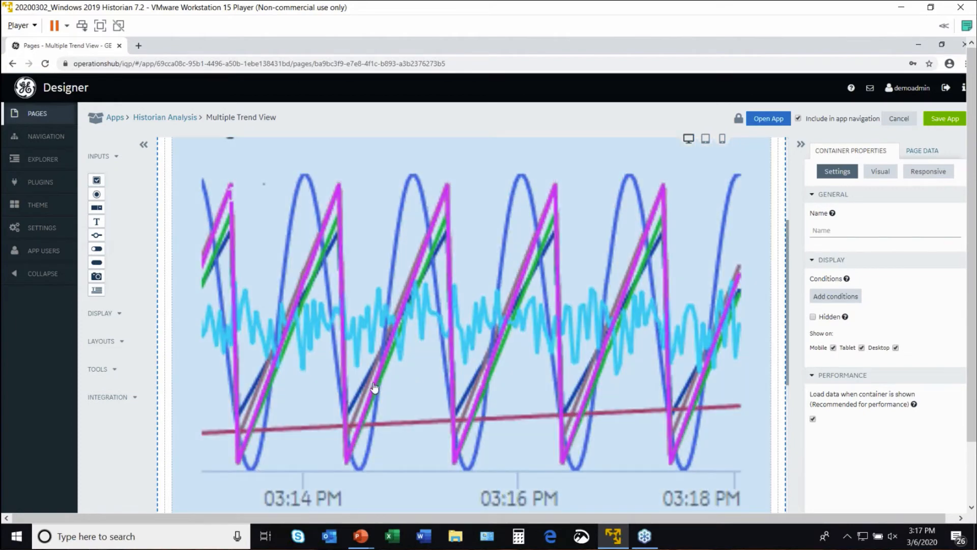
pyautogui.moveTo(226, 354)
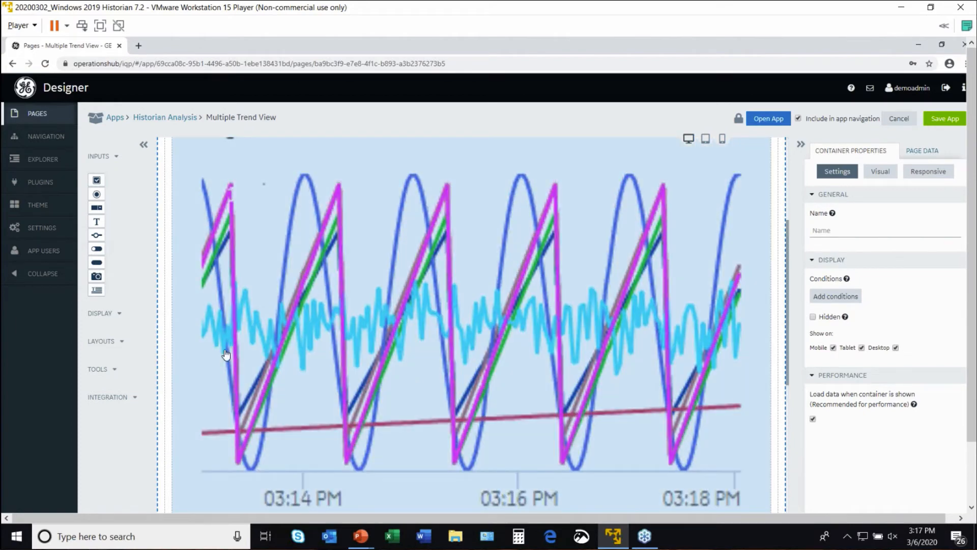
pyautogui.scroll(-3)
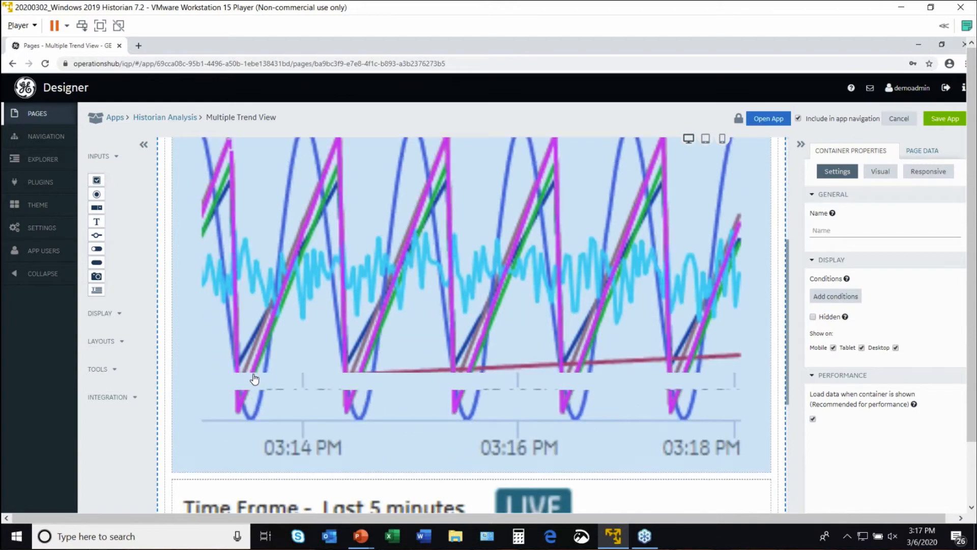
pyautogui.scroll(-3)
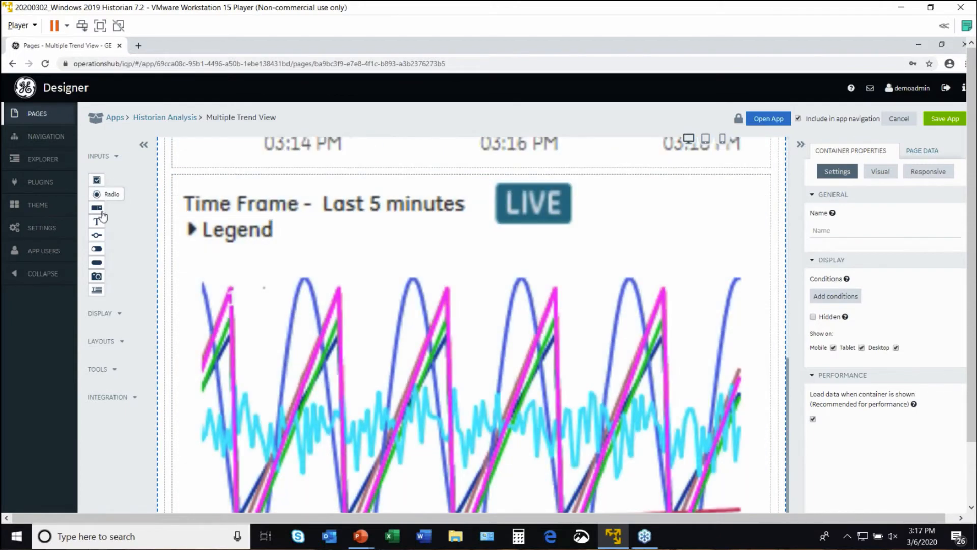
pyautogui.moveTo(96, 277)
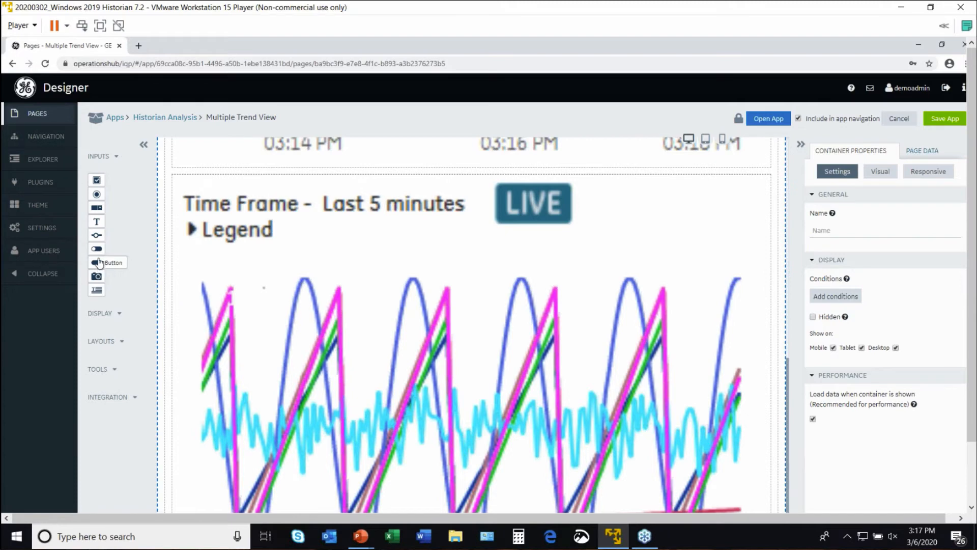
pyautogui.moveTo(97, 237)
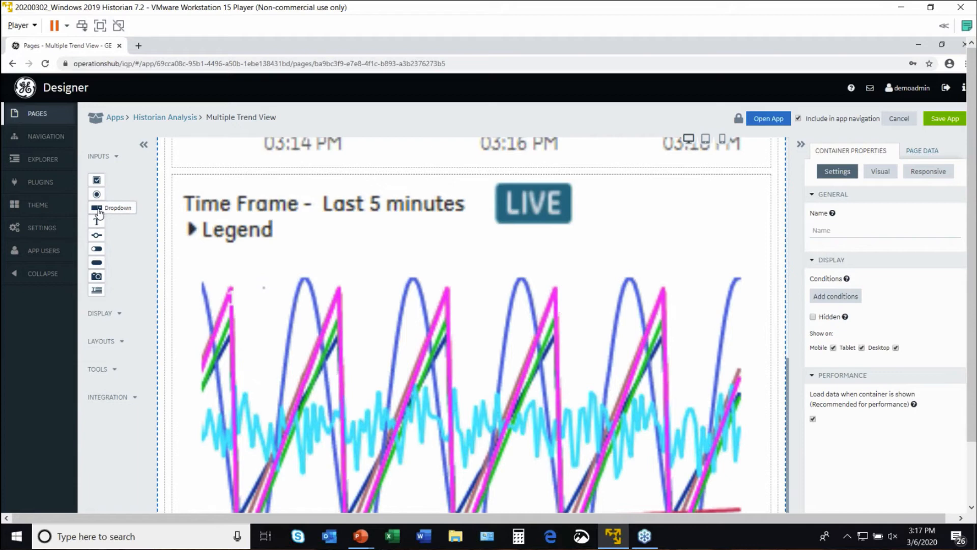
pyautogui.moveTo(106, 258)
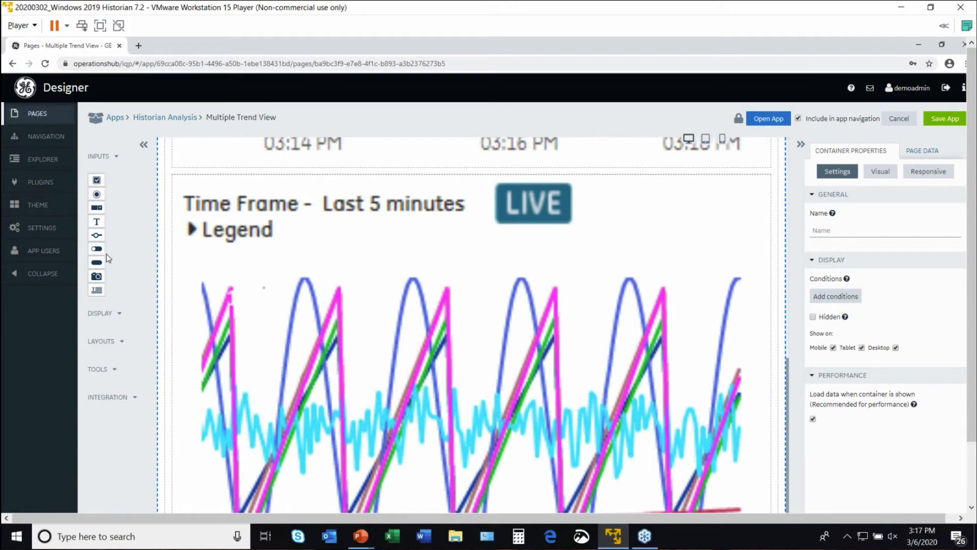
pyautogui.moveTo(97, 291)
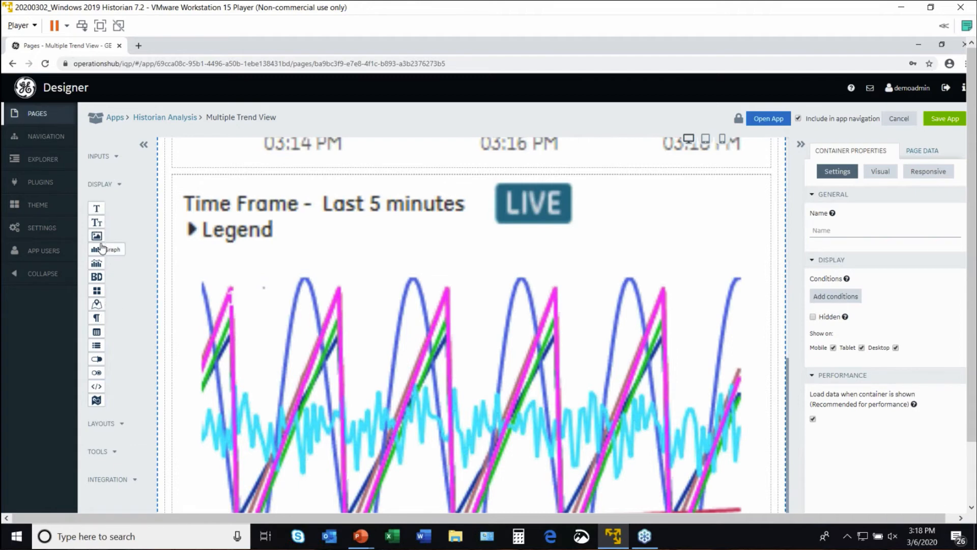
pyautogui.moveTo(102, 248)
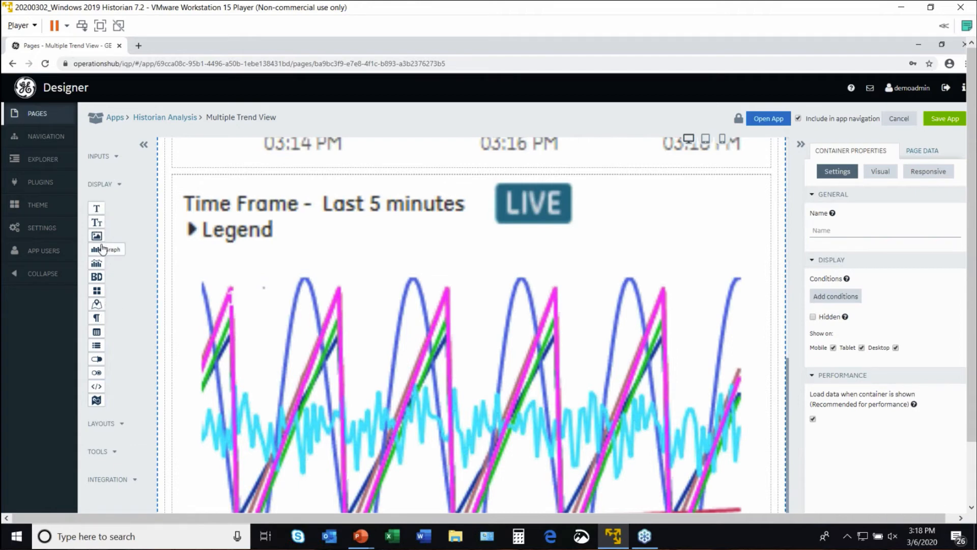
# Expand the LAYOUTS group in the widget palette to show layout widgets.
pyautogui.click(100, 184)
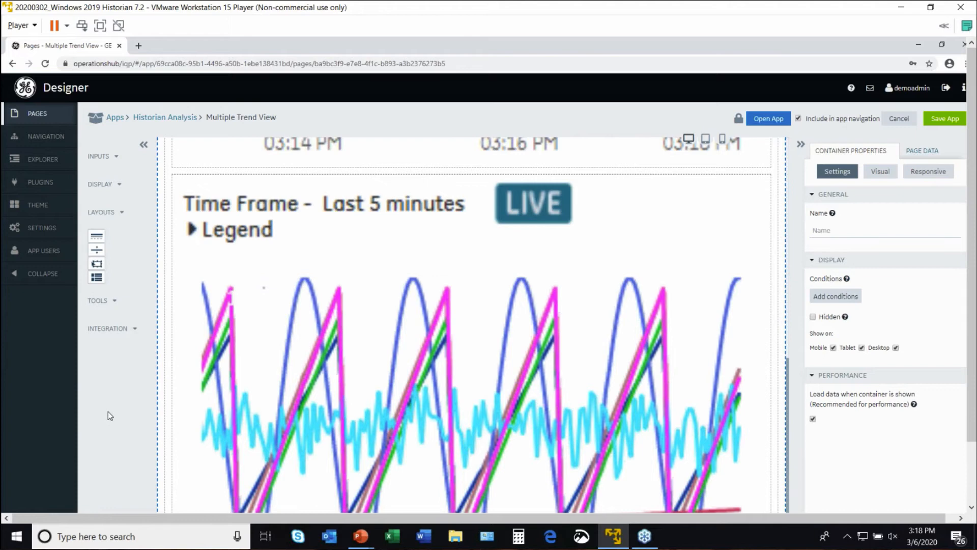
pyautogui.moveTo(104, 303)
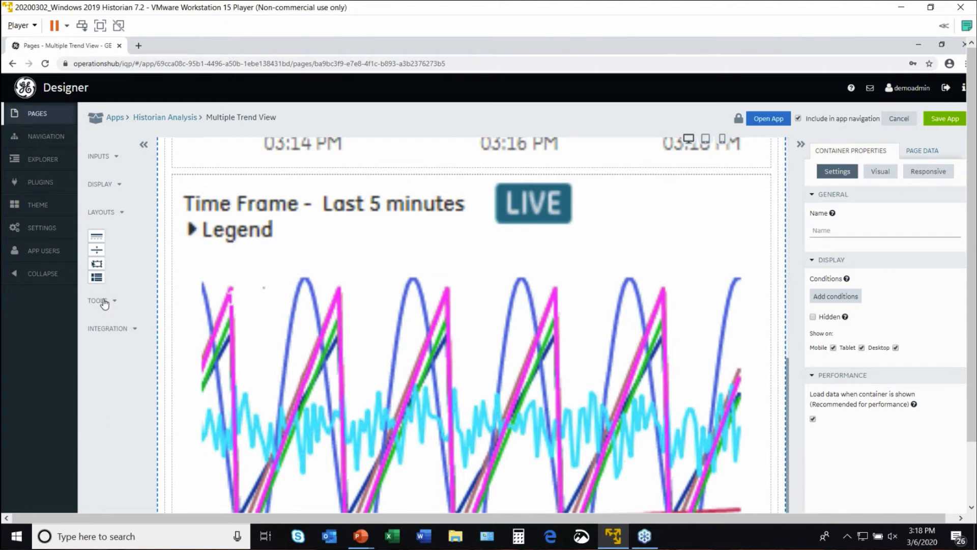
pyautogui.moveTo(348, 196)
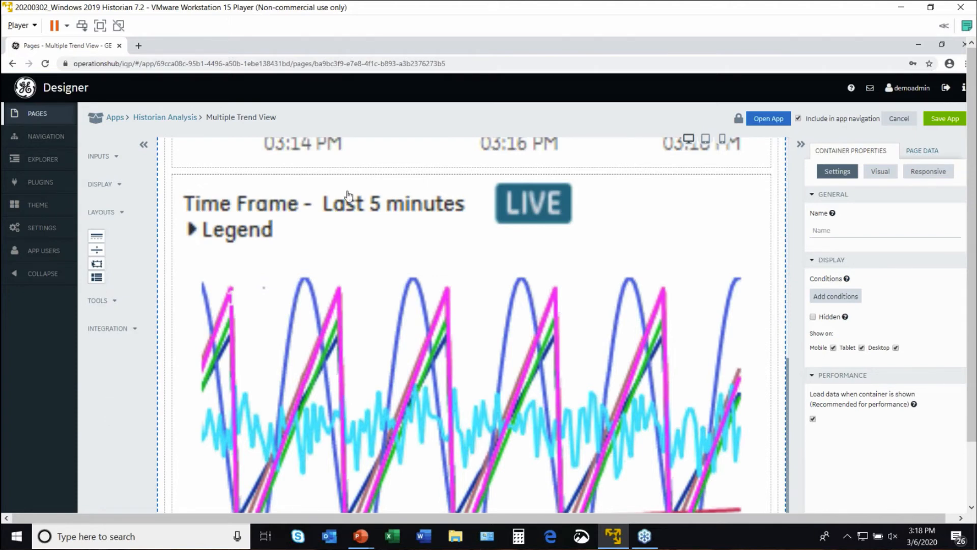